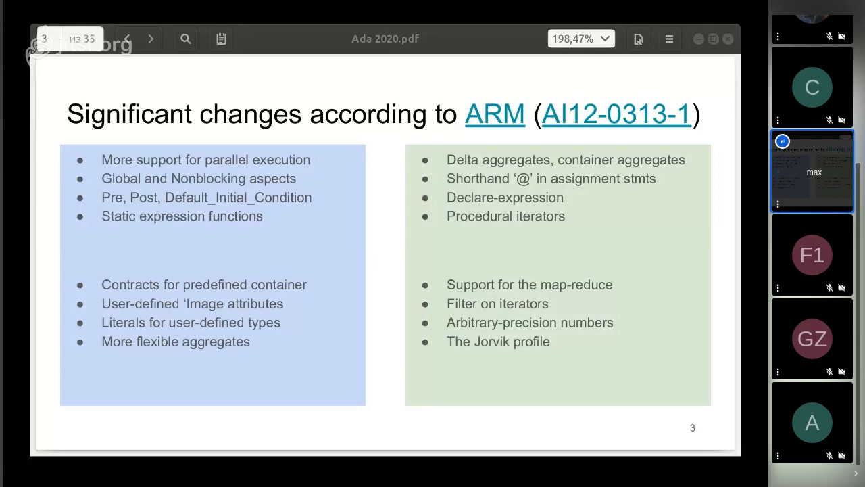
mouse_move(306, 278)
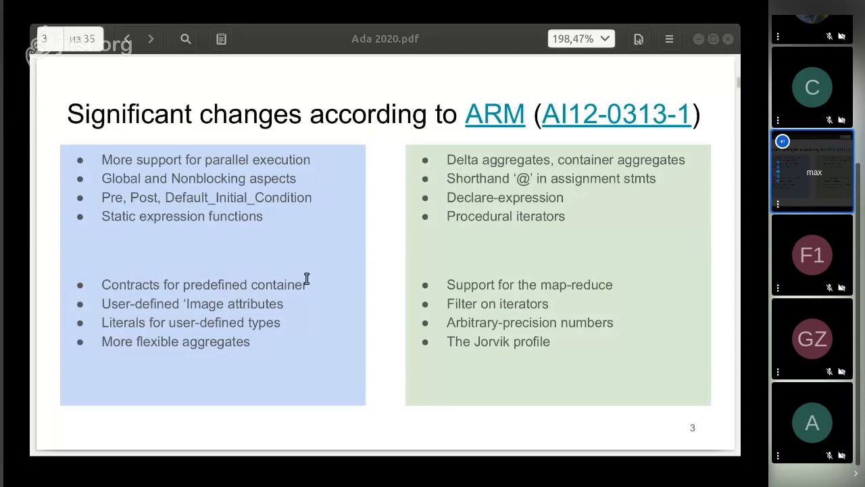
Page forward through the Contents slide to slide 5, 'More parallel execution!'.
left_click(150, 39)
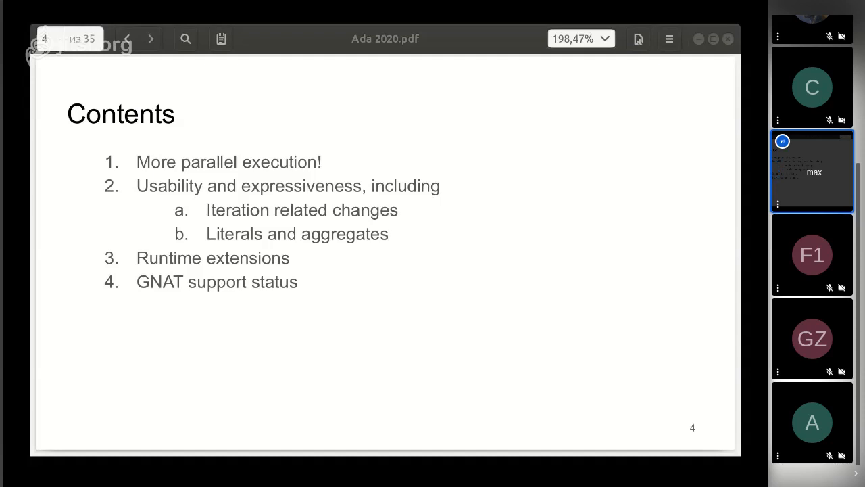
left_click(150, 39)
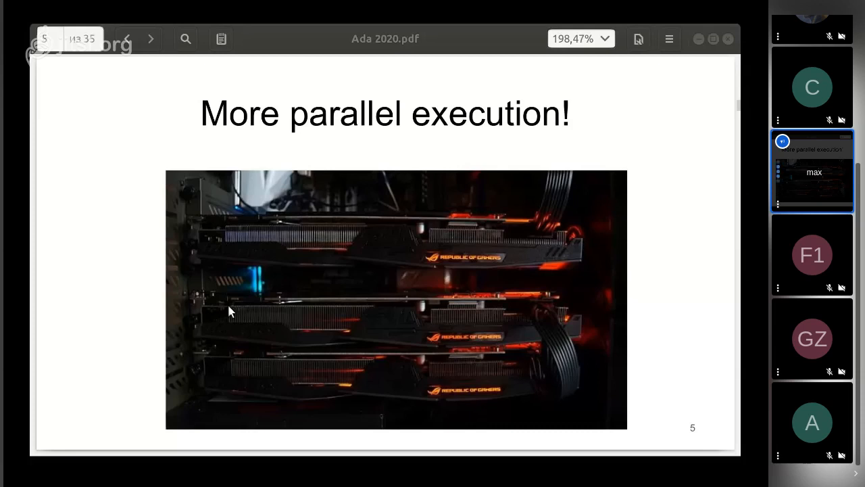
Show slide 6, 'Concurrent vs parallel execution', with its comparison diagrams.
left_click(151, 39)
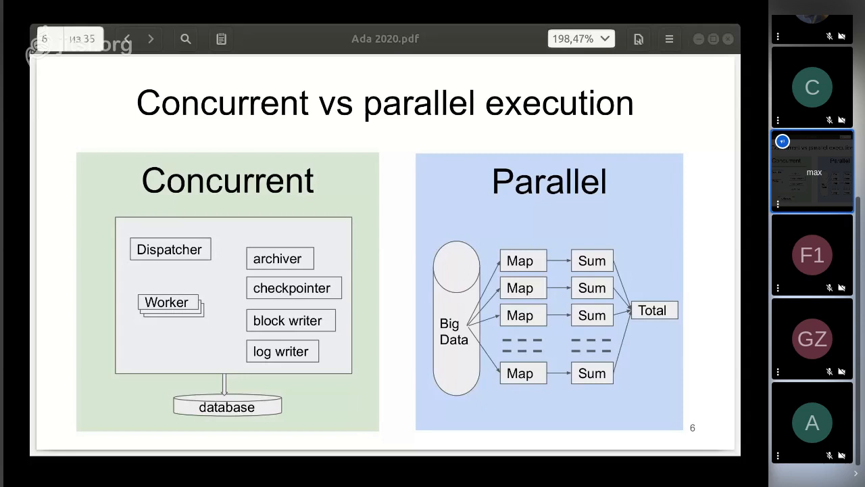
Show slide 7, 'Parallel blocks (AI12-0119-1)', with the Traverse code example.
left_click(150, 38)
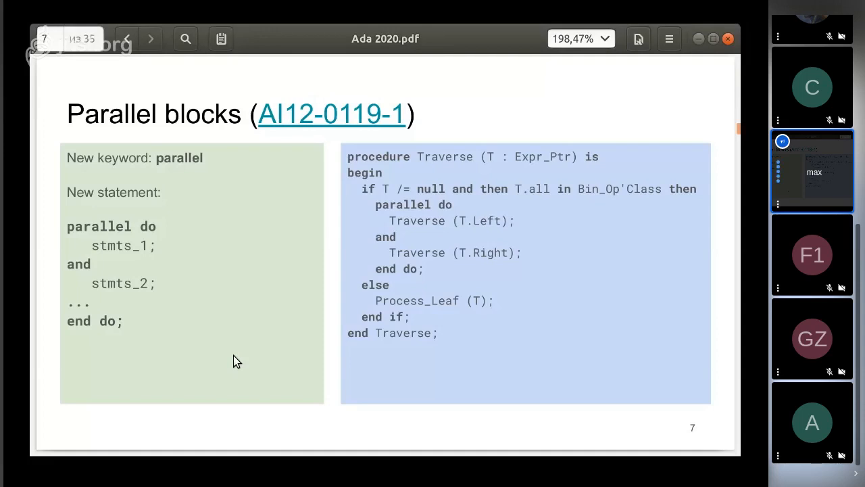
Page past the Parallel loops slide to slide 9, 'Map/Reduce (AI12-0262-1)'.
left_click(151, 38)
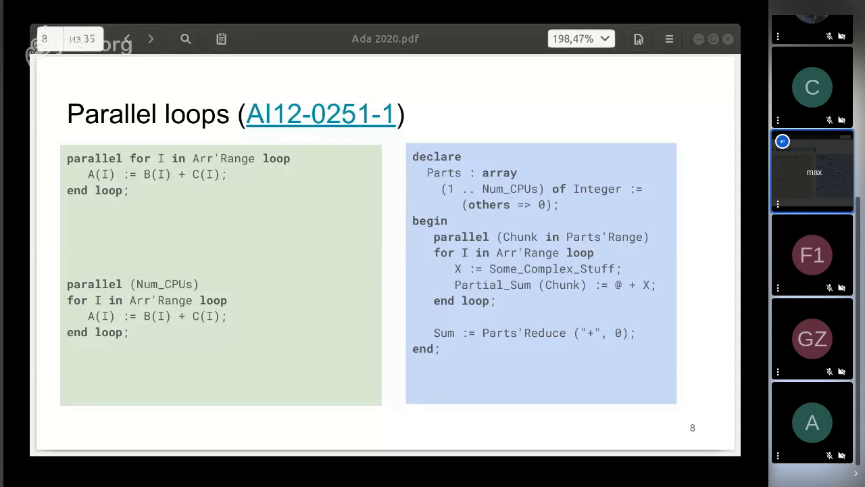
mouse_move(233, 365)
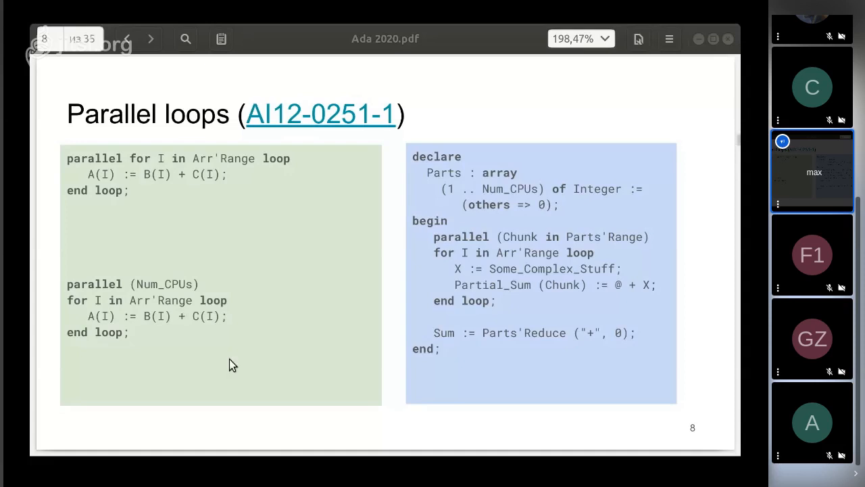
left_click(150, 38)
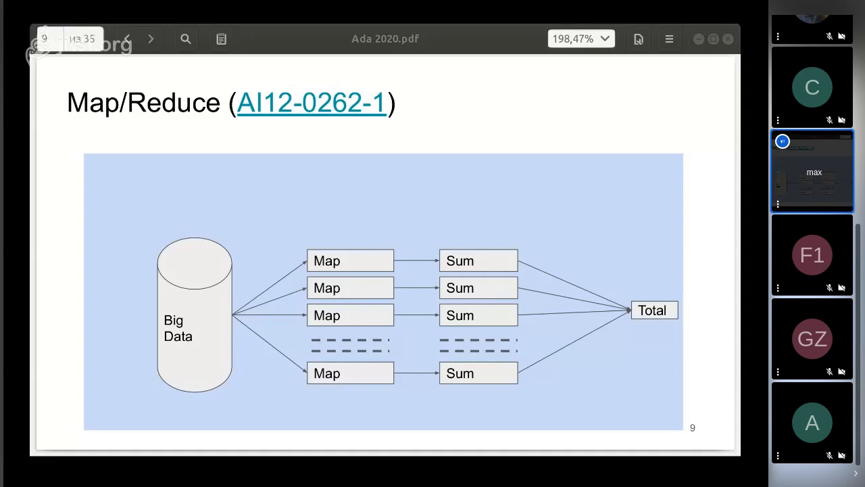
Page to Map/Reduce cont., briefly revisit it, then land on slide 11, Nonblocking.
left_click(150, 38)
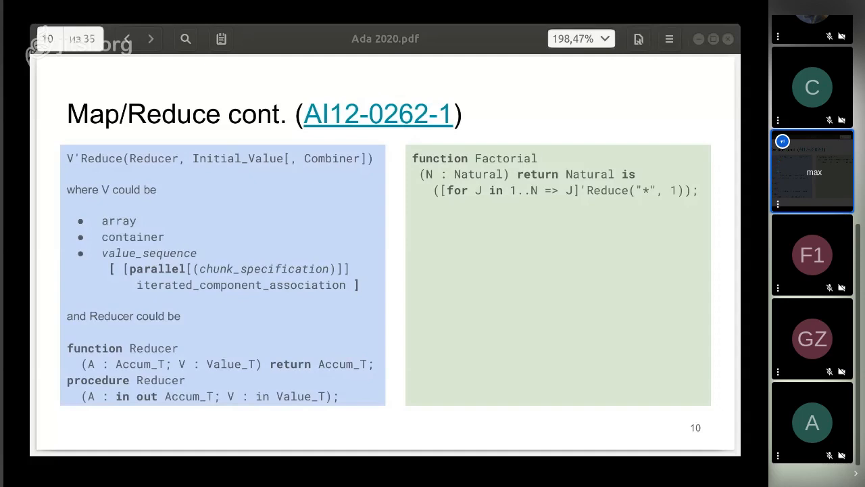
mouse_move(202, 370)
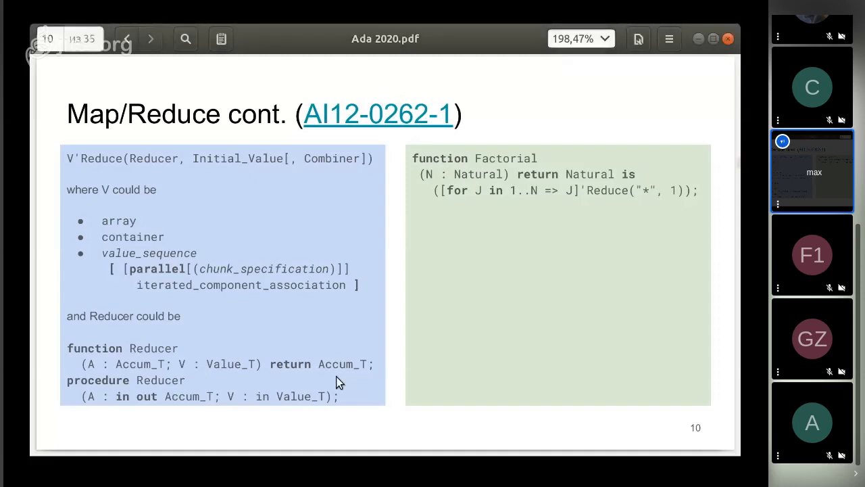
left_click(150, 38)
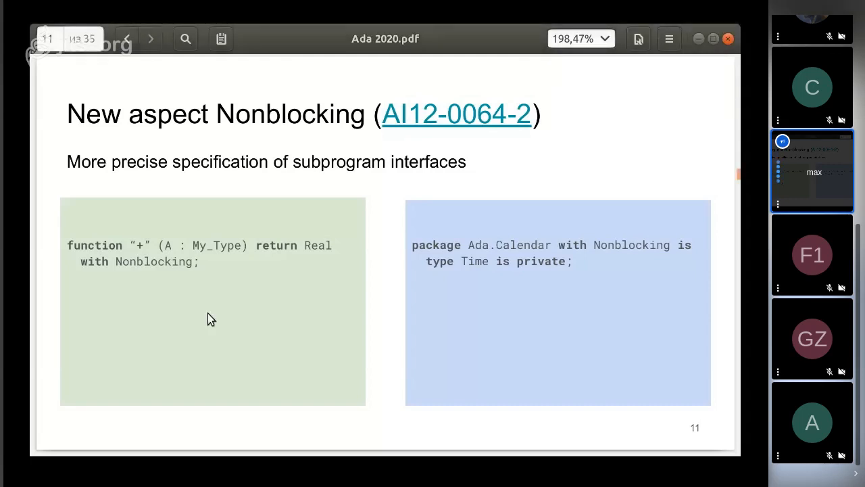
left_click(127, 39)
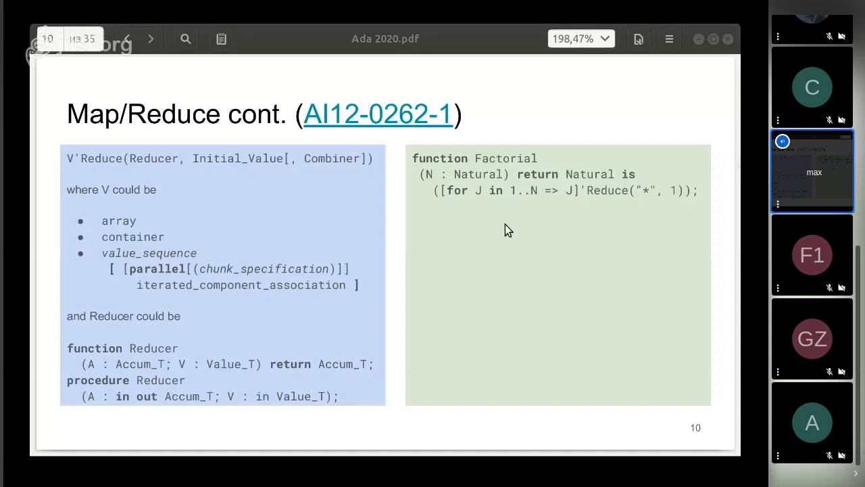
left_click(150, 38)
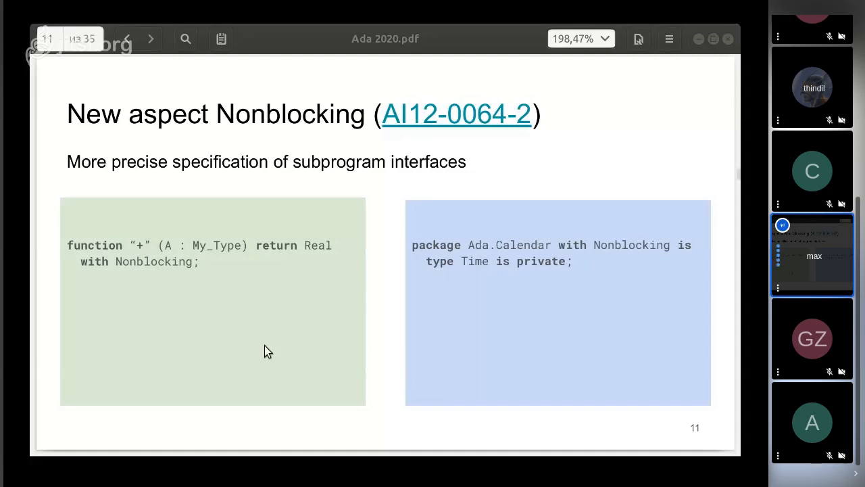
Advance to slide 13, 'Usability and expressiveness: Iteration related changes'.
left_click(150, 38)
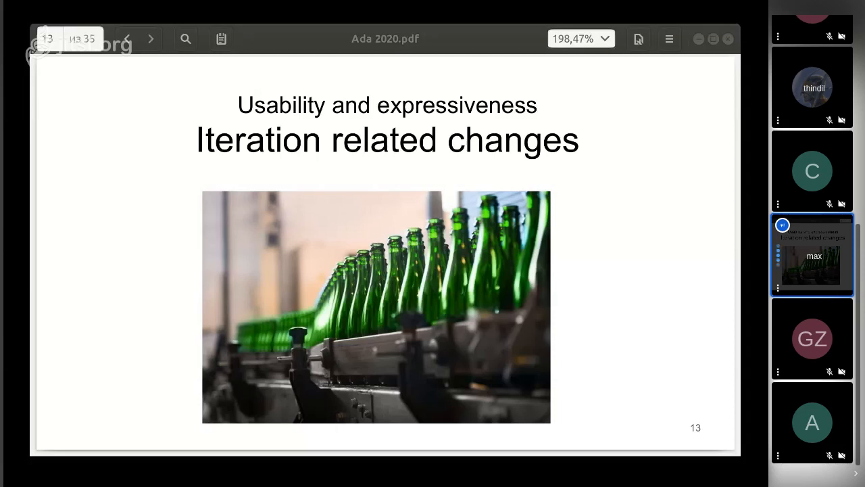
mouse_move(247, 348)
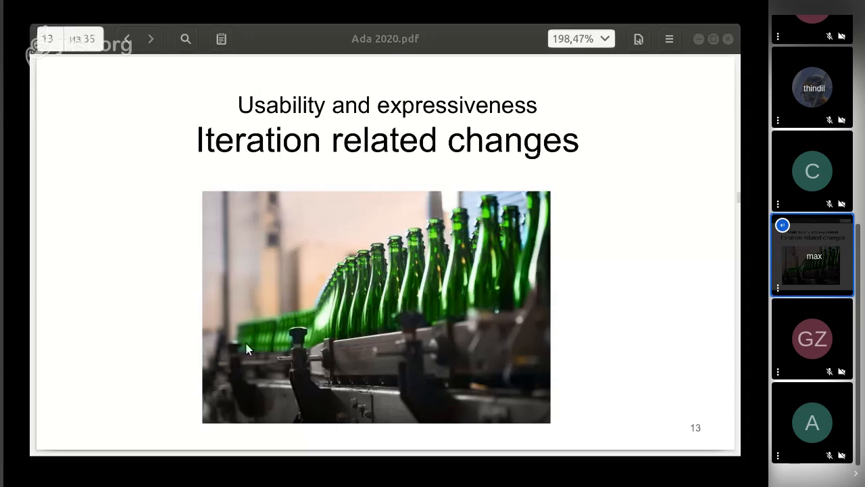
Show slide 14, 'Container Parallel Iterators (AI12-0266-1)', with the Parallel_Iterator interface code.
left_click(151, 39)
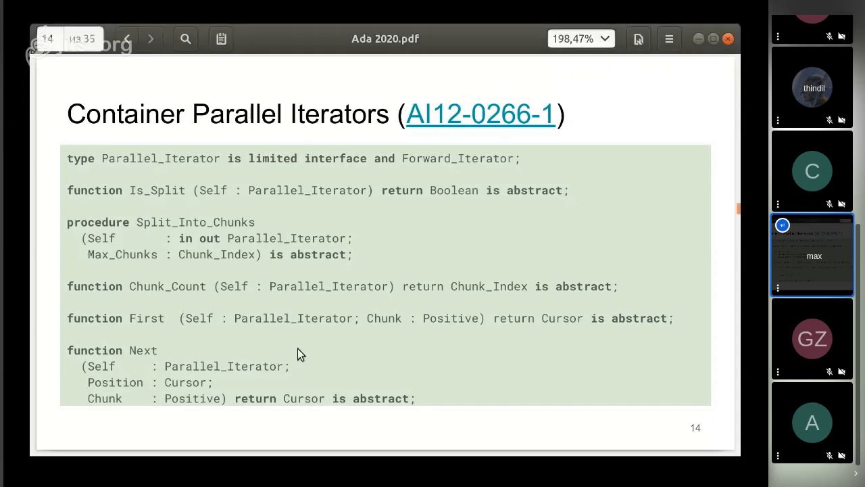
mouse_move(382, 360)
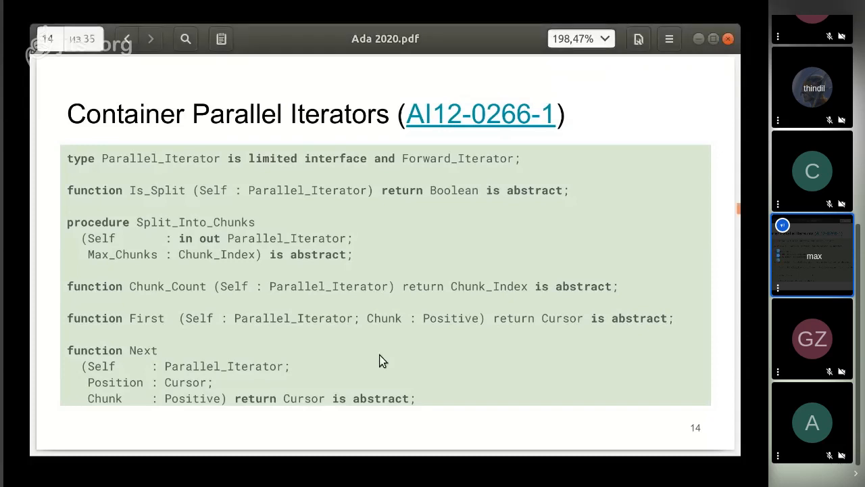
Show slide 15, 'Procedure Iterator (AI12-0189-1)', with the Maps Iterate examples.
left_click(150, 38)
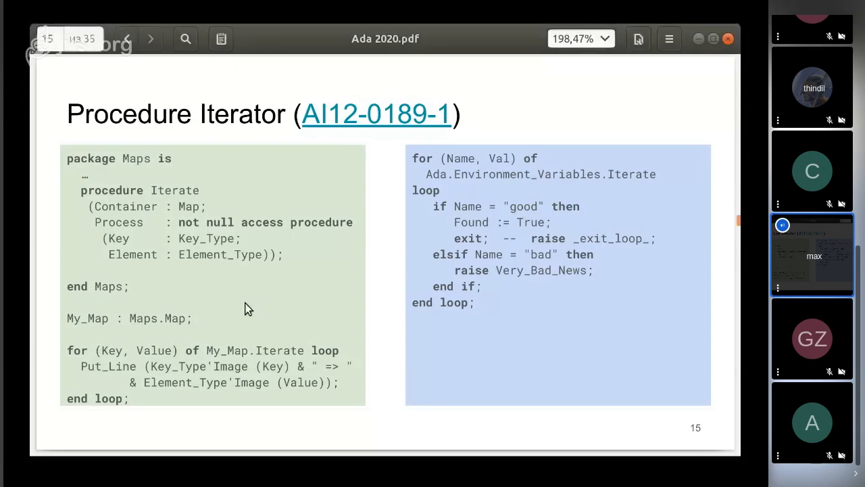
left_click(150, 38)
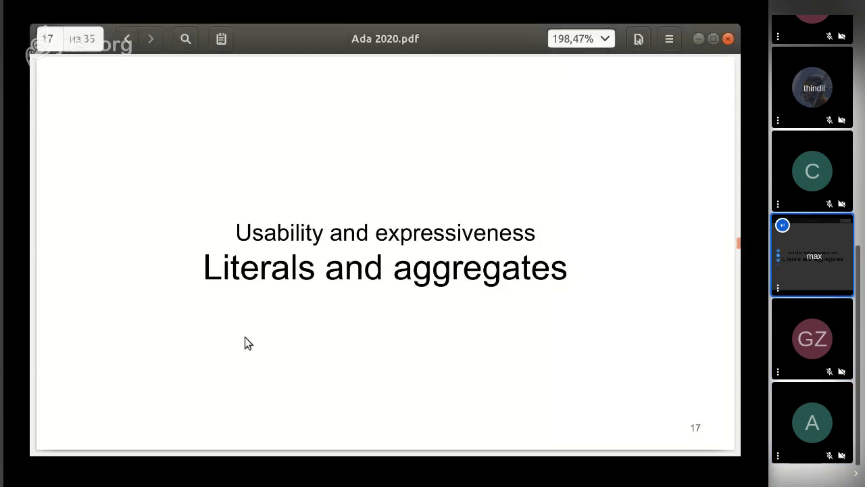
Show slide 18, 'Indexes in array aggregate', with the identity-matrix grid.
left_click(150, 38)
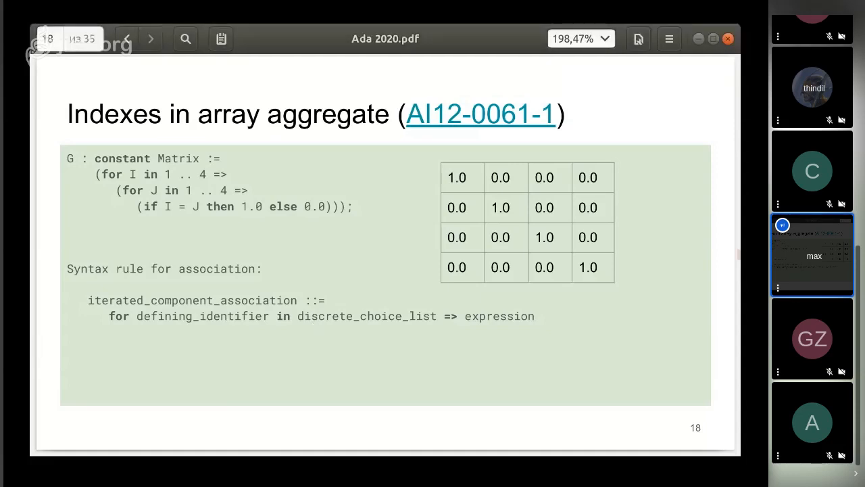
mouse_move(138, 374)
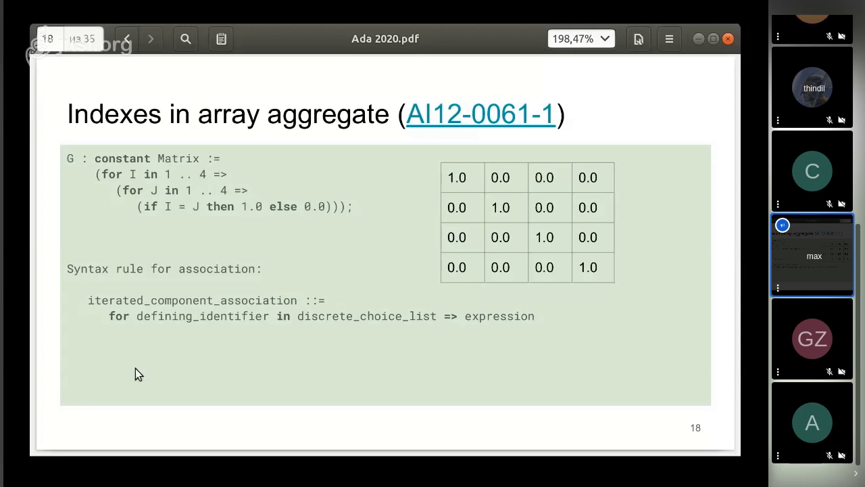
Show slide 19, 'Delta aggregates (AI12-0127-1)', with The_Answer postcondition example.
left_click(151, 38)
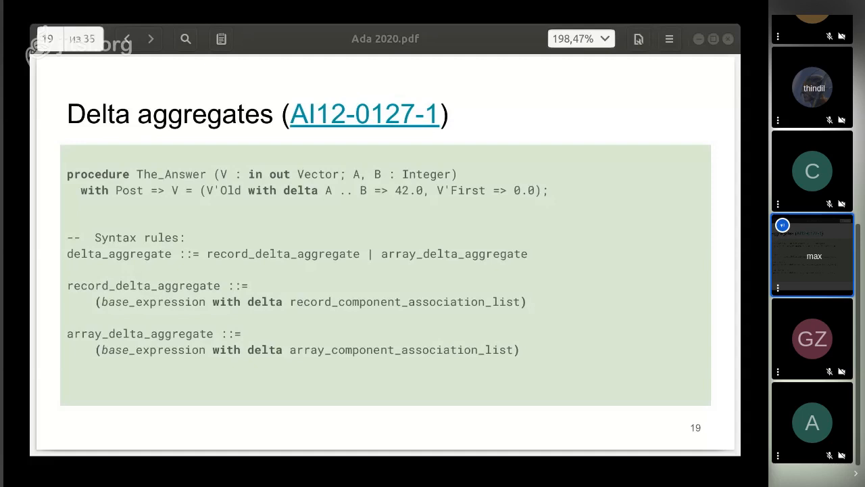
mouse_move(230, 280)
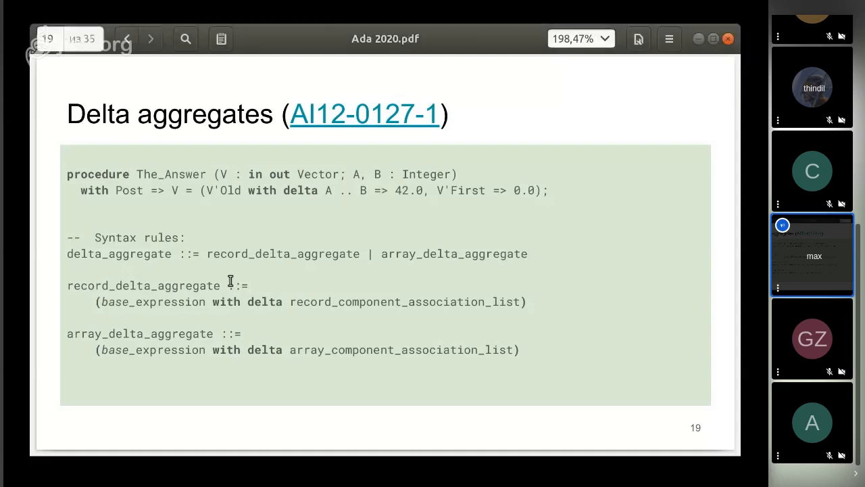
mouse_move(291, 252)
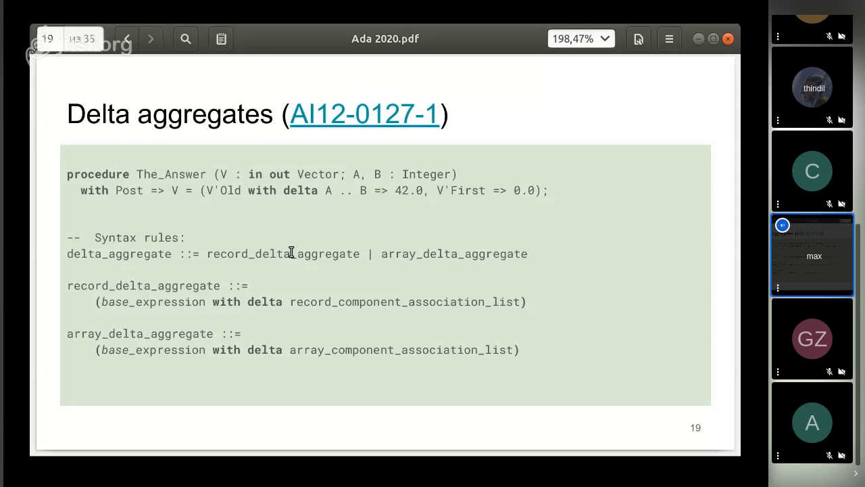
Advance the deck to slide 20, 'Container aggregates', with its set and map examples.
left_click(150, 39)
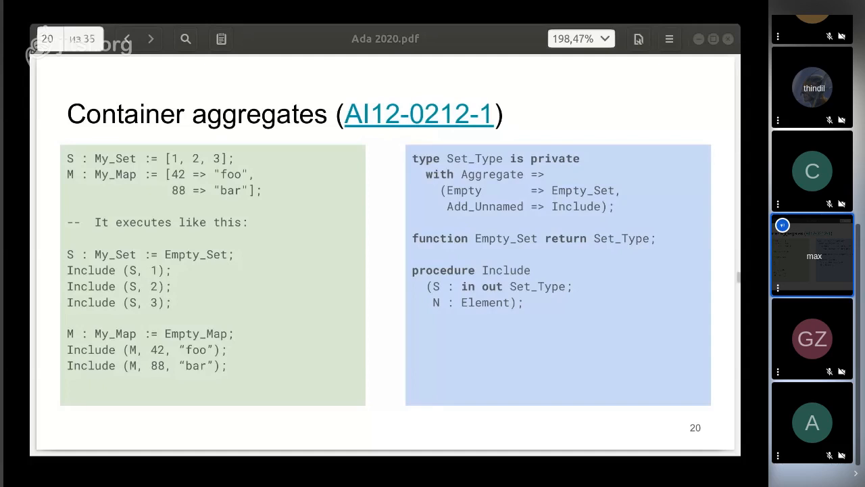
mouse_move(248, 376)
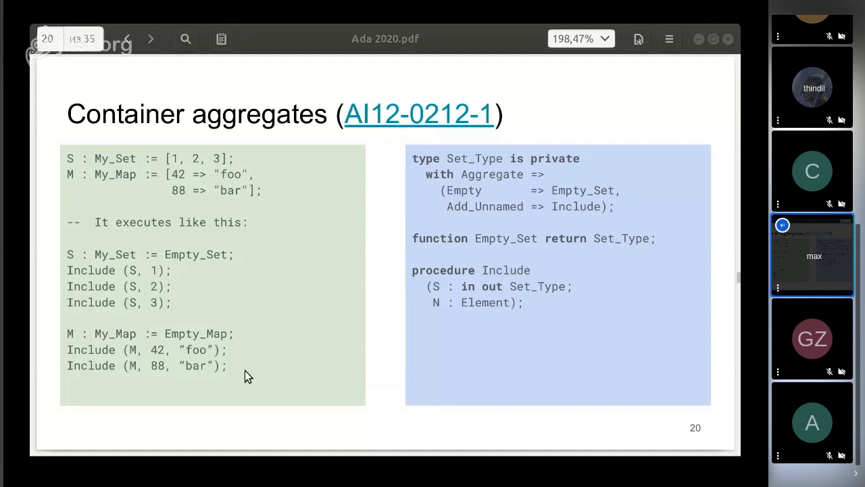
Advance to slide 21, 'Literals for user types', with Big_Integer and Varying_String examples.
left_click(151, 38)
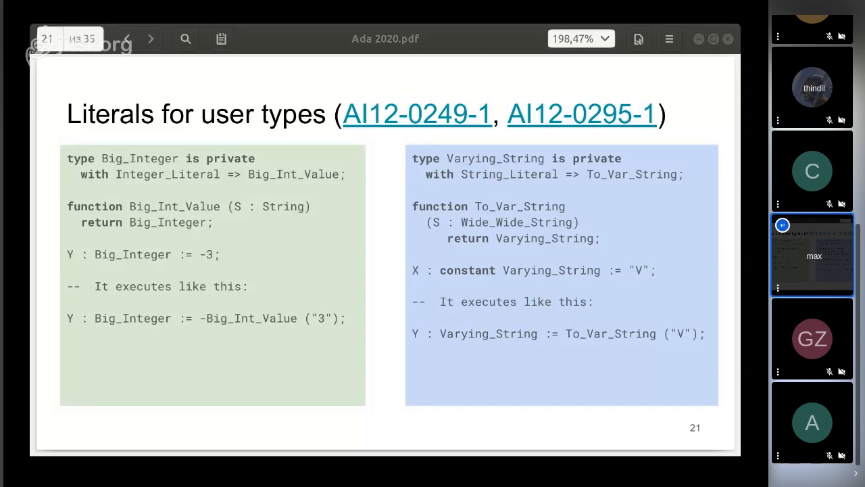
Step past the 'Others features' title to slide 23, 'Attribute Image for all types'.
left_click(151, 39)
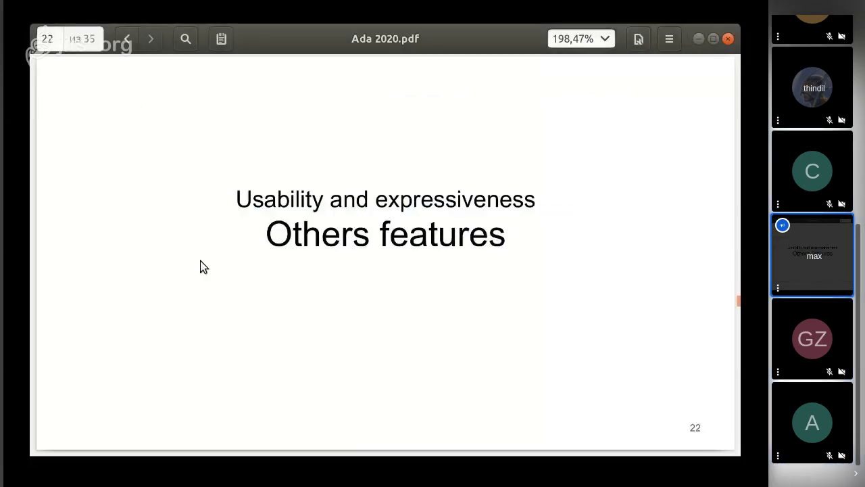
left_click(151, 39)
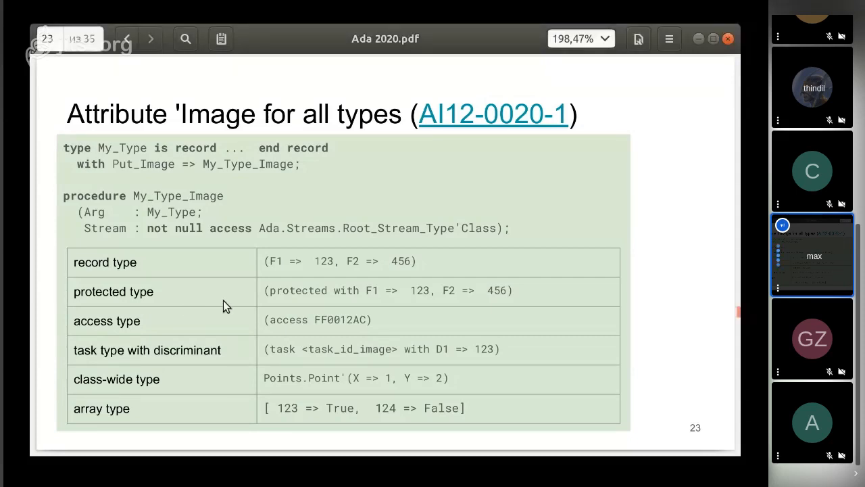
mouse_move(196, 295)
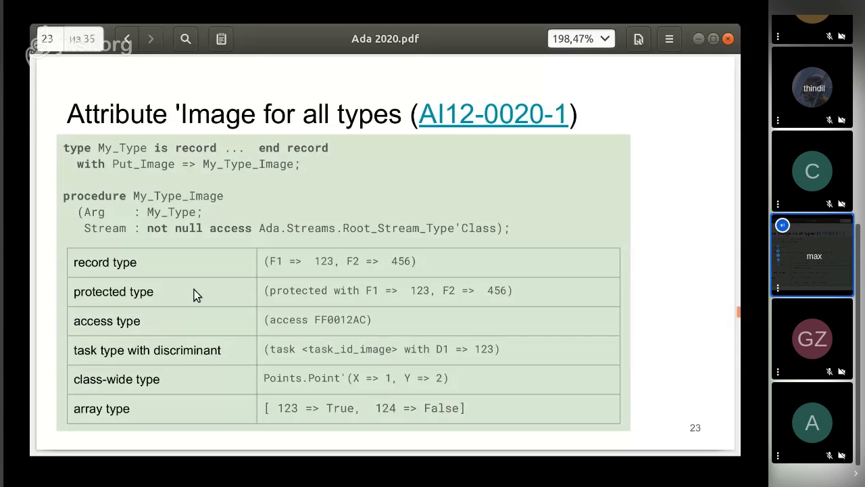
mouse_move(225, 319)
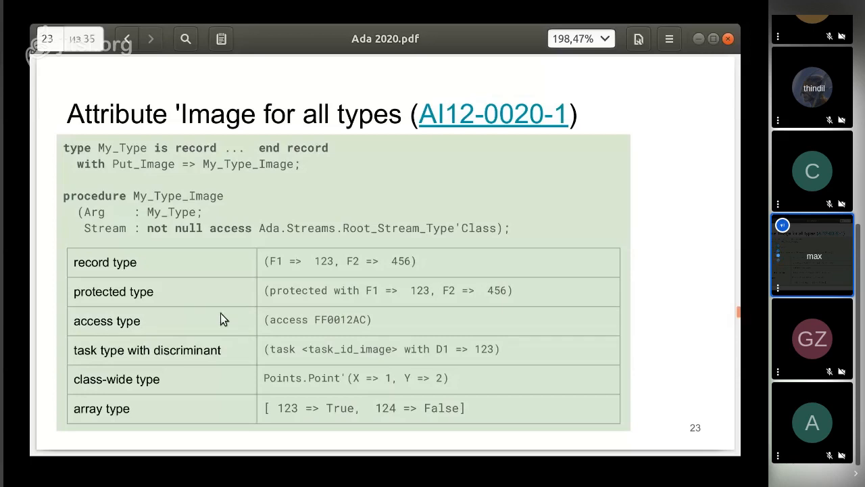
mouse_move(186, 320)
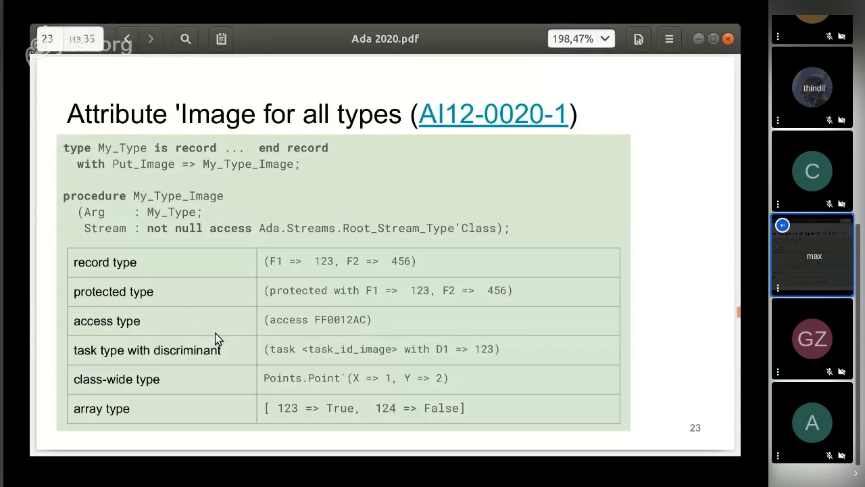
Advance through slide 24 to slide 25, 'Simpler renames', with its declare/renames example.
left_click(151, 38)
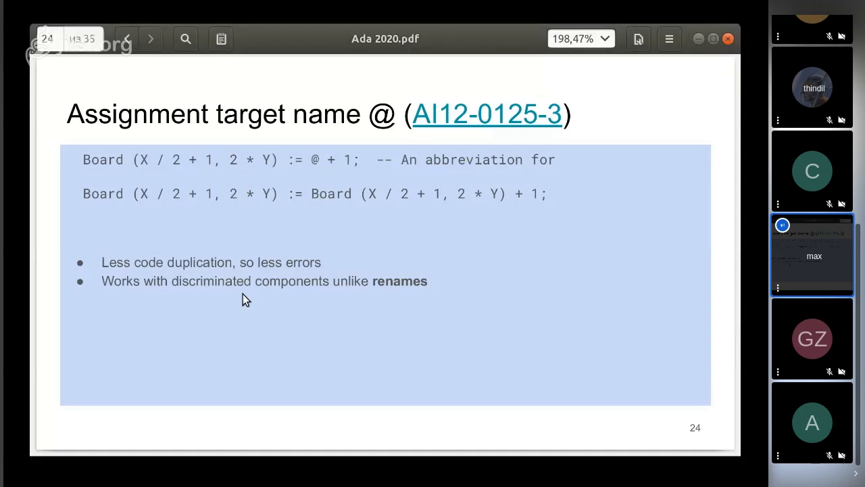
left_click(151, 38)
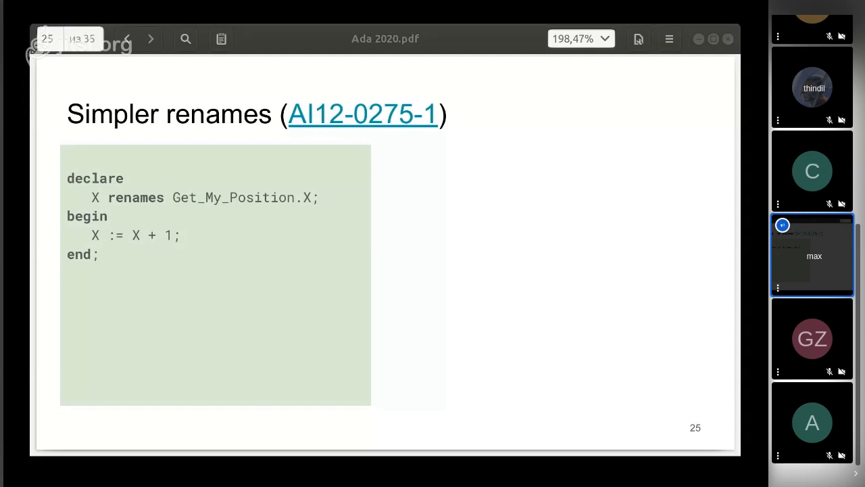
Step forward past 'Test-and-set for atomics' to slide 30, 'Predefined Big numbers'.
left_click(151, 38)
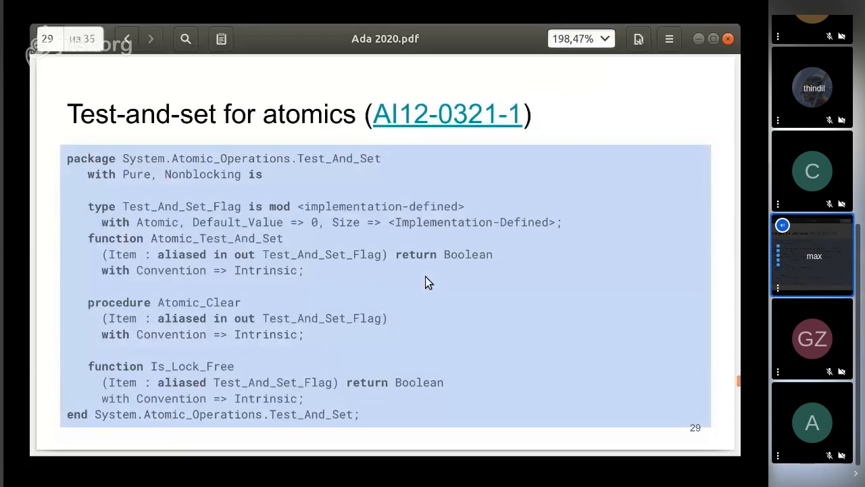
mouse_move(175, 204)
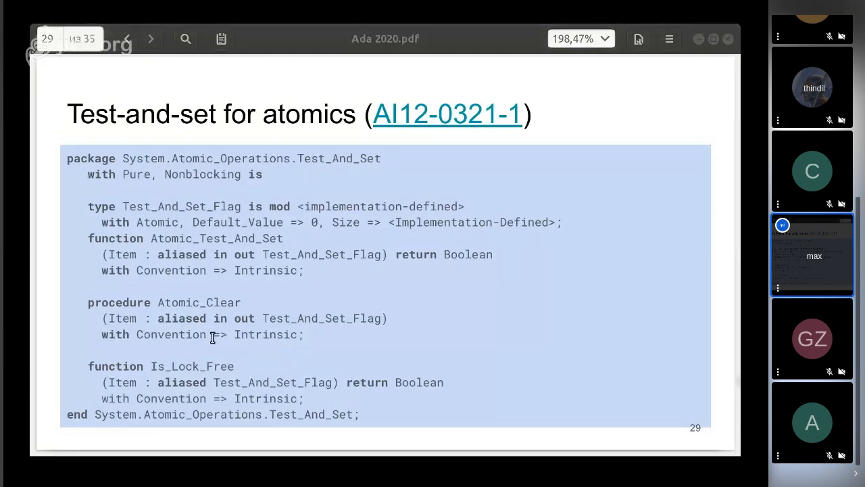
left_click(150, 39)
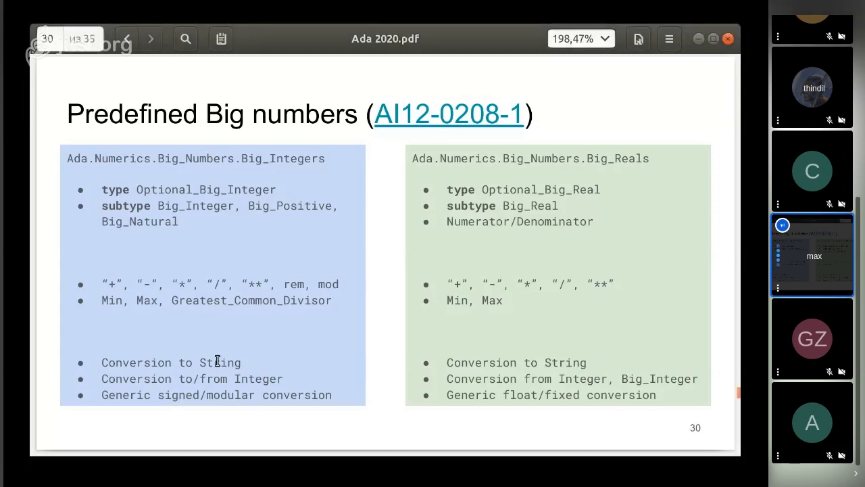
Advance past 'GNAT Support Status' to slide 33, 'Comments are requested!'.
left_click(150, 39)
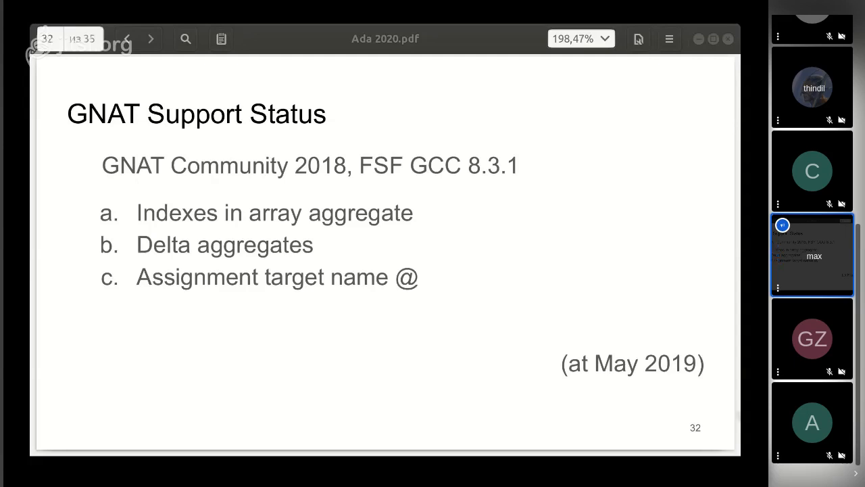
mouse_move(284, 338)
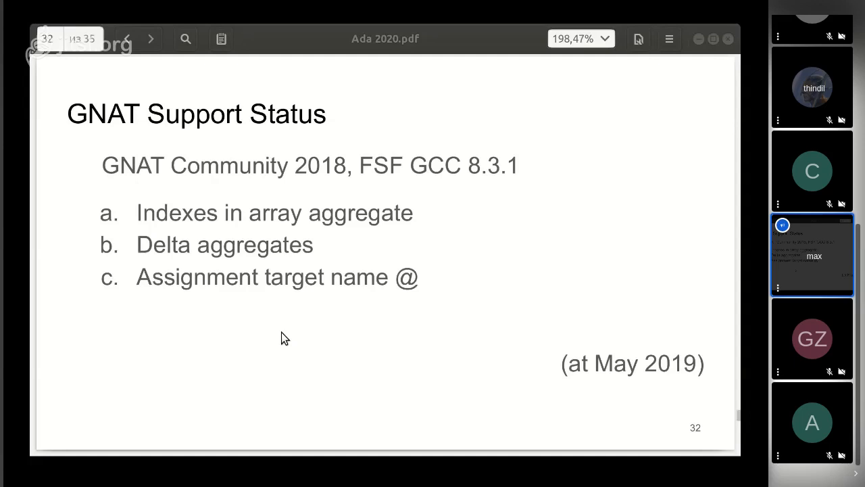
left_click(151, 39)
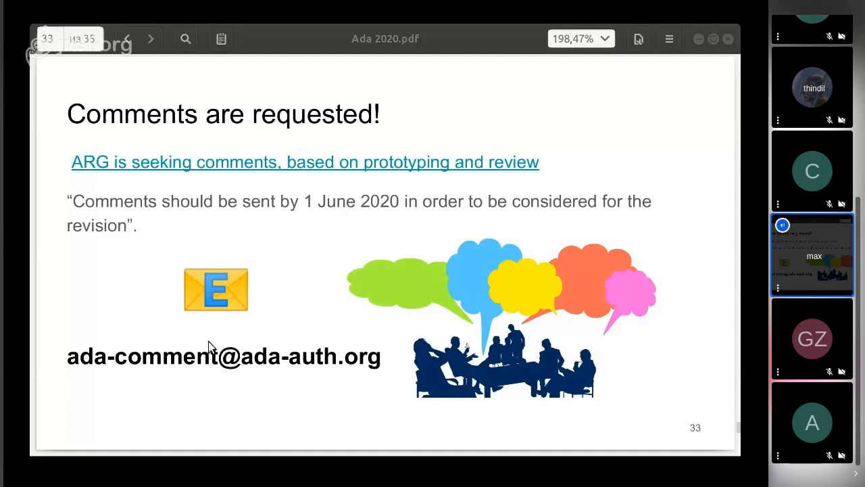
mouse_move(222, 352)
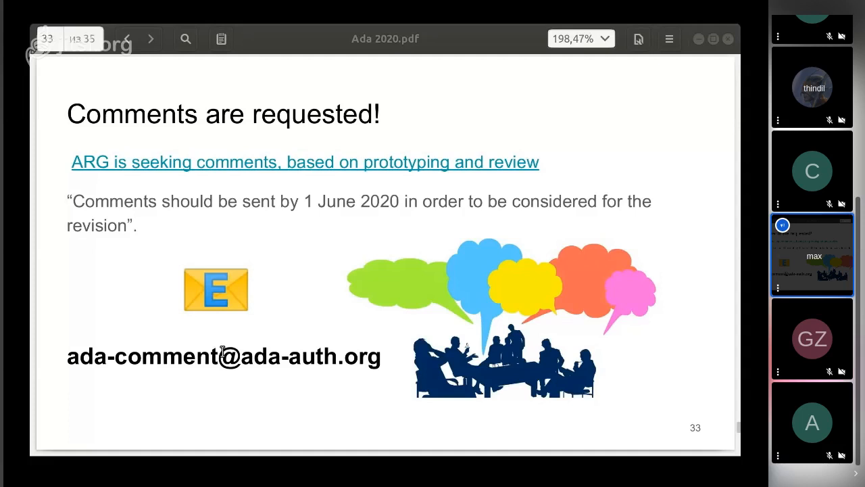
Advance to slide 34, quoting the AdaCore ada-spark-rfcs GitHub hub.
left_click(150, 38)
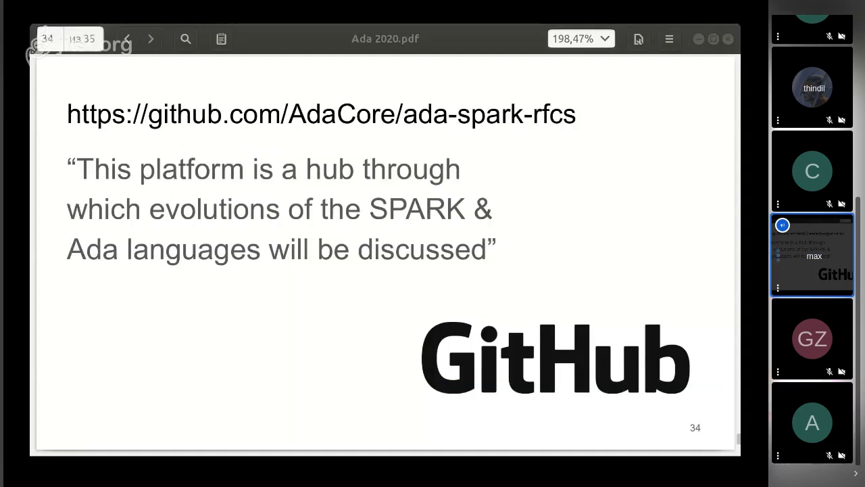